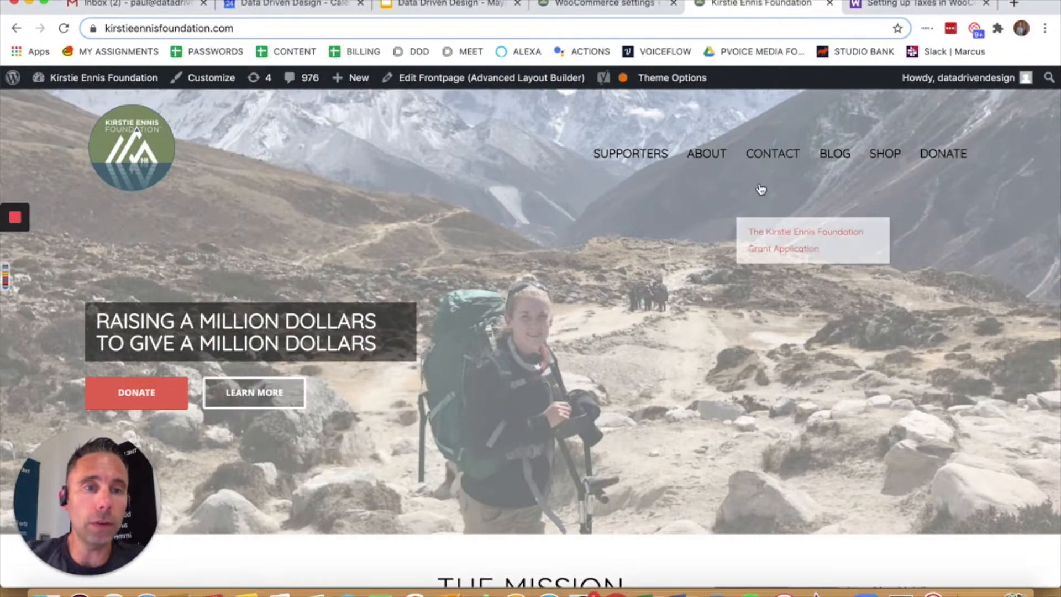
mouse_move(884, 154)
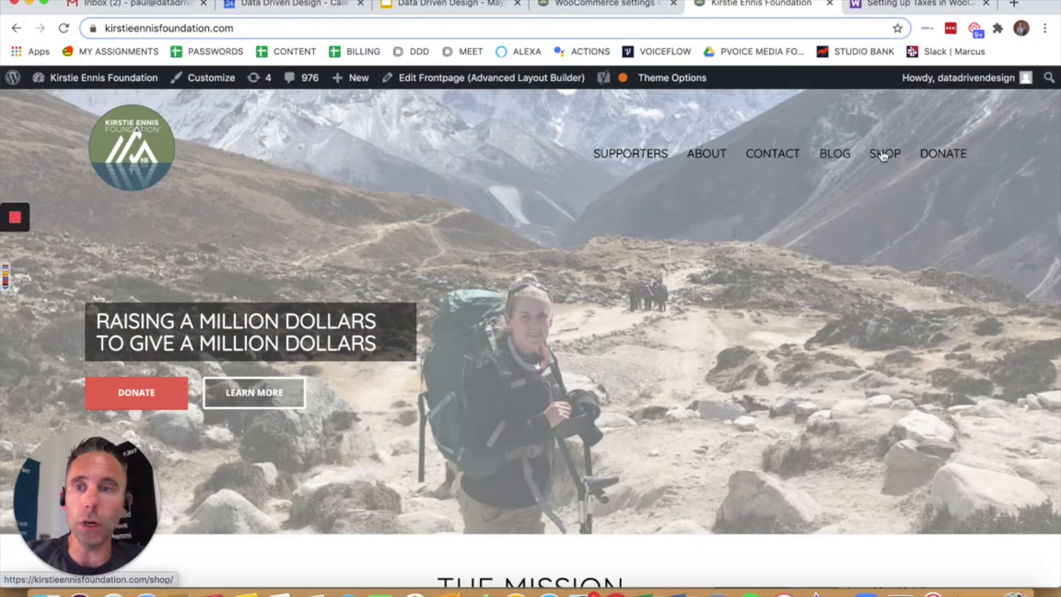
Go to the Shop and reach the Foundation Hat, dismissing the warning about missing options.
left_click(884, 154)
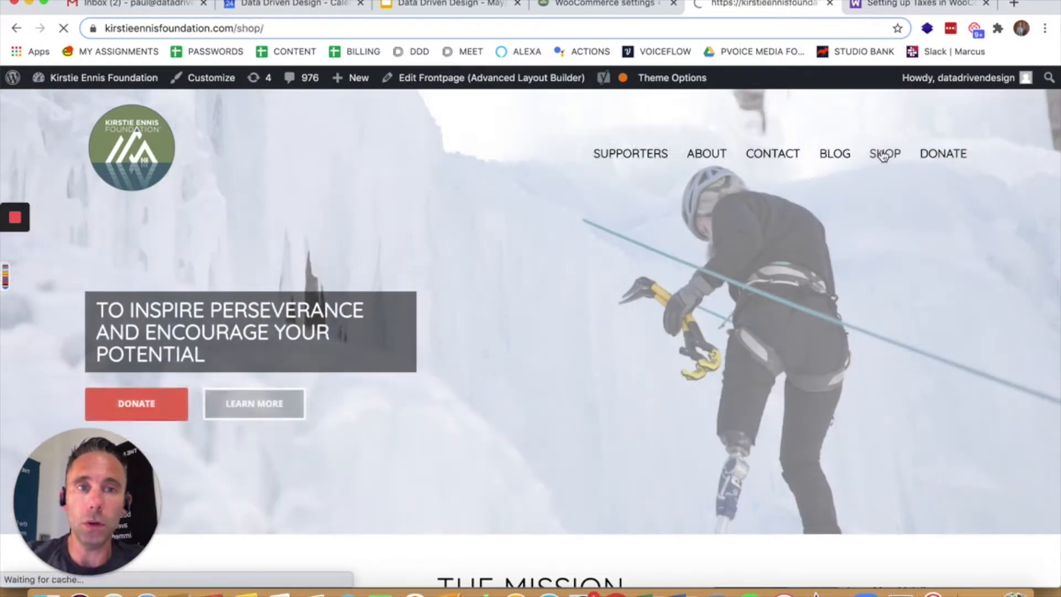
left_click(884, 153)
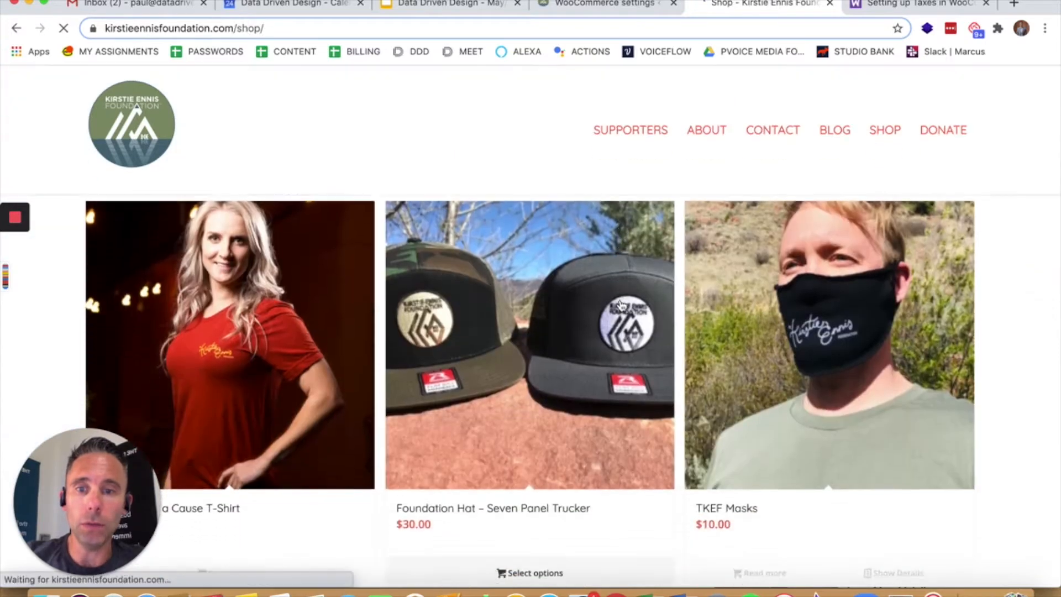
scroll("down", 3)
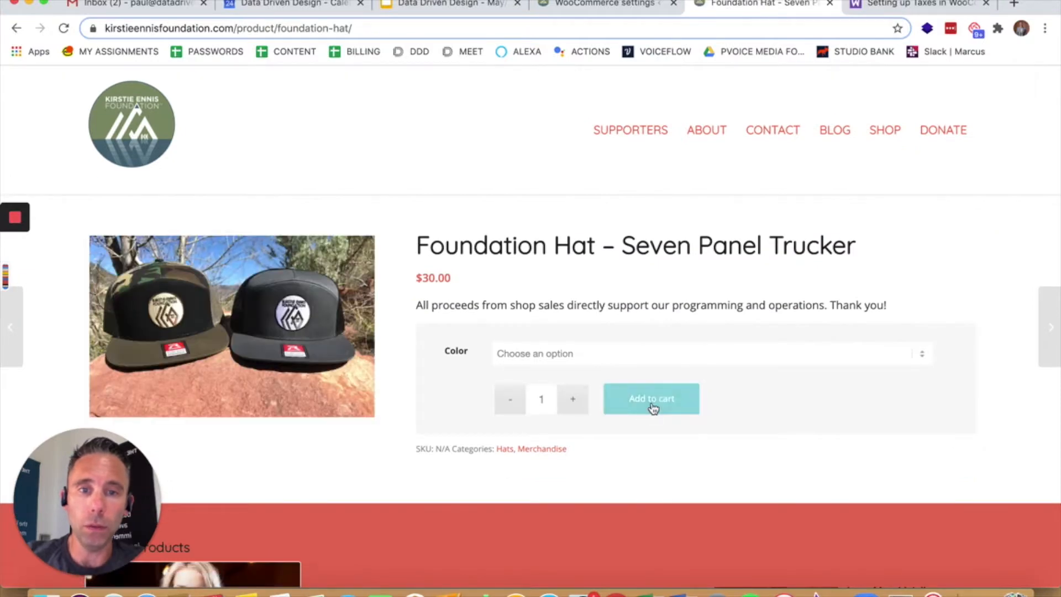
left_click(650, 398)
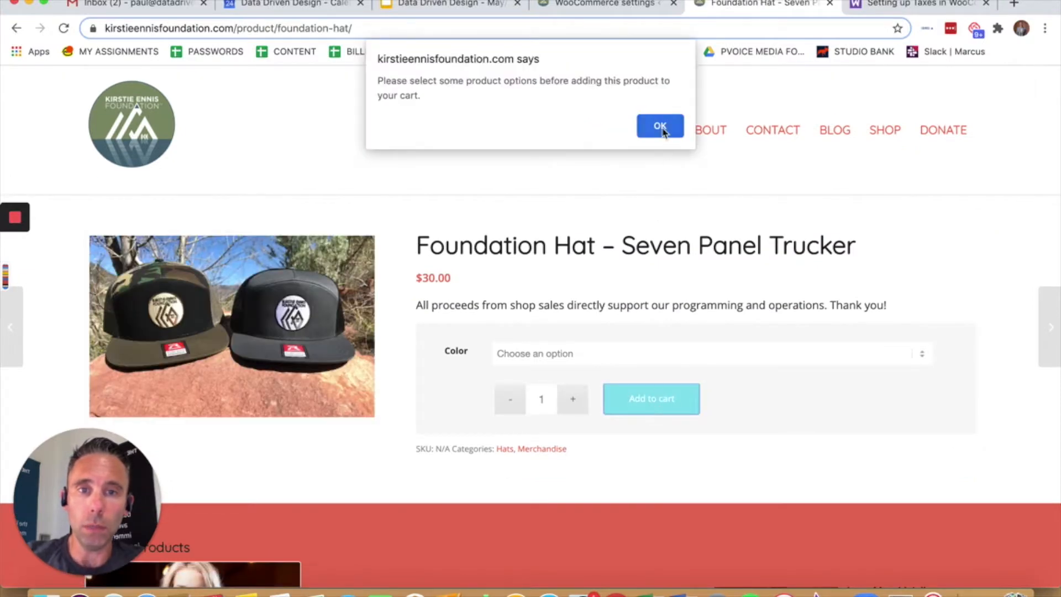
left_click(659, 126)
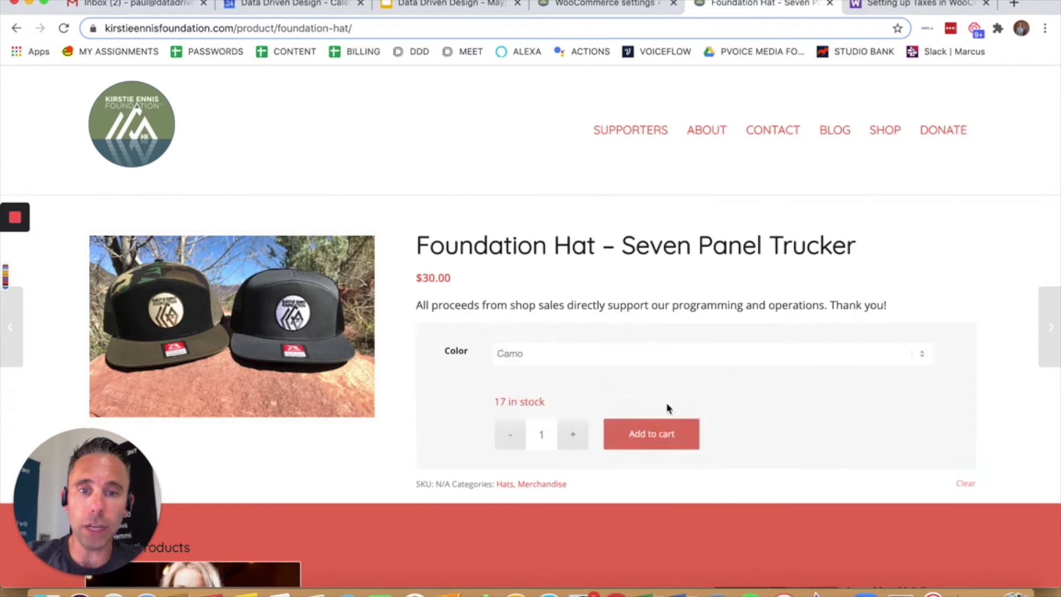
Add the Foundation Hat in Camo to the cart and view the cart totals.
left_click(650, 433)
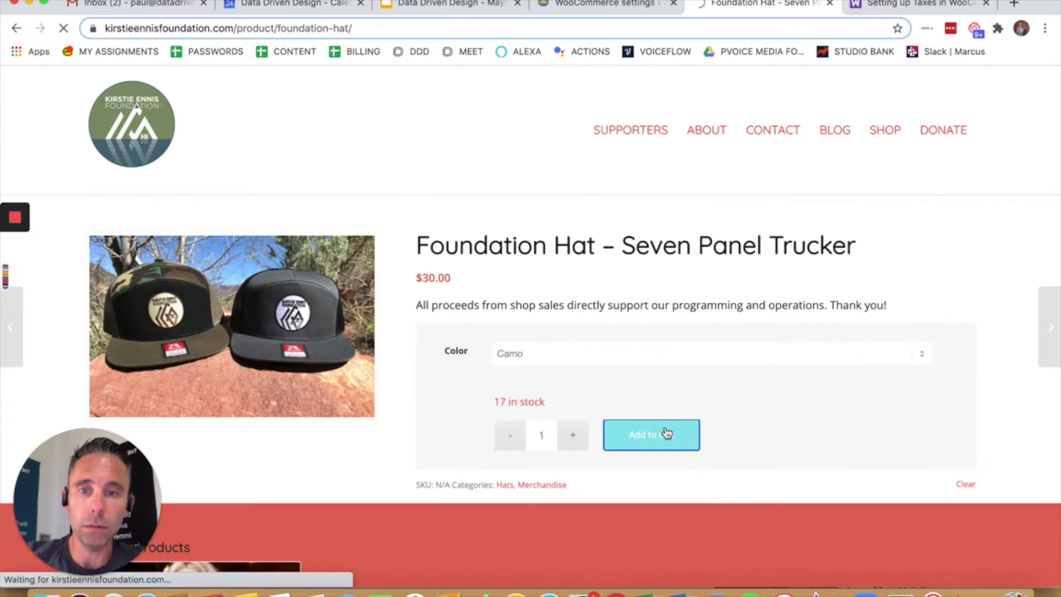
left_click(650, 434)
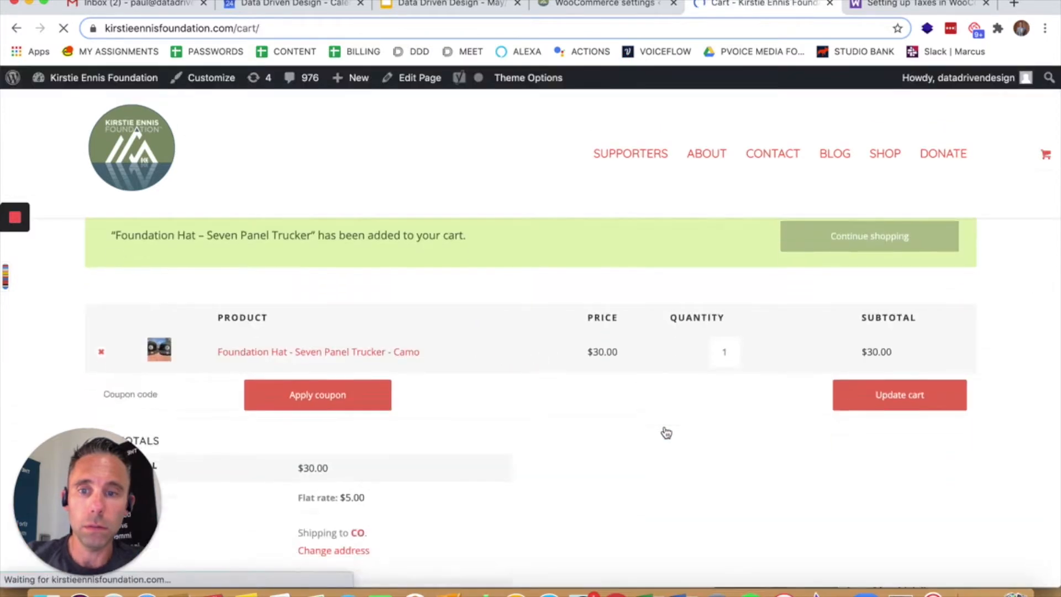
scroll("down", 3)
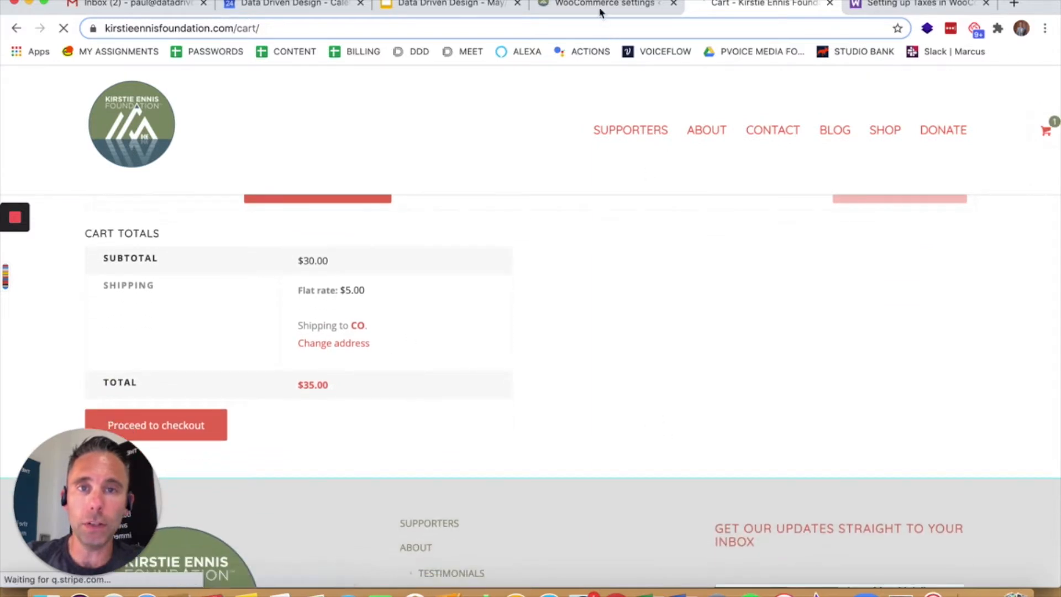
Enable 'Enable tax rates and calculations' in WooCommerce General settings and save changes.
left_click(602, 4)
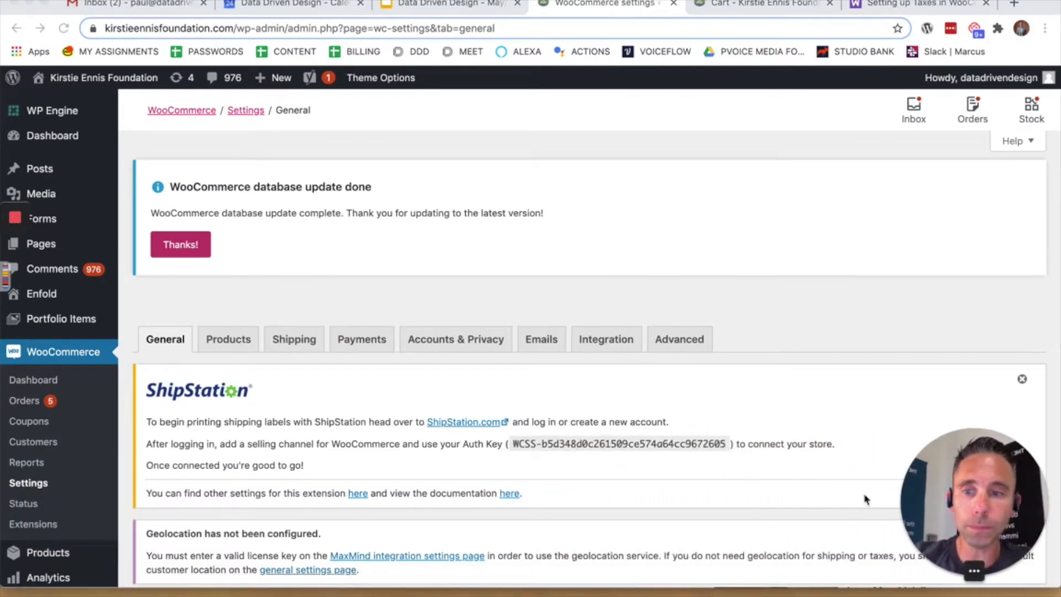
mouse_move(173, 301)
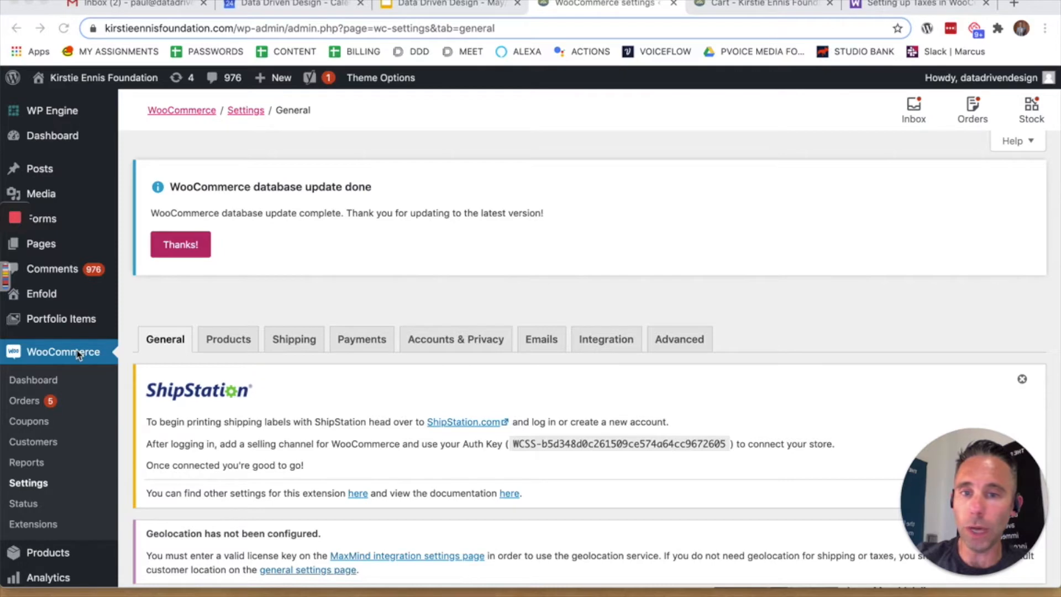
scroll("down", 3)
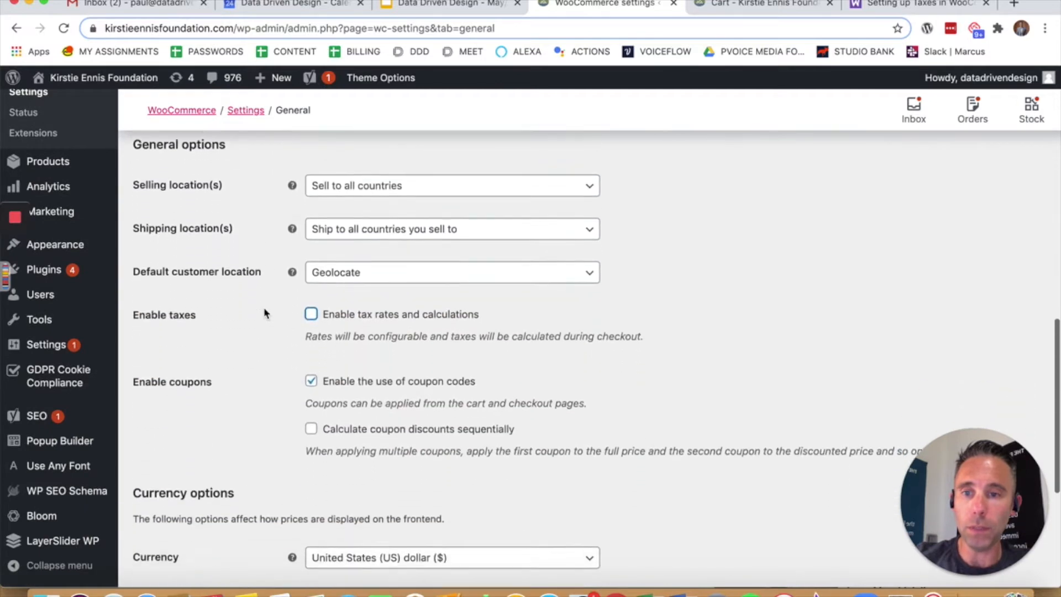
scroll("down", 3)
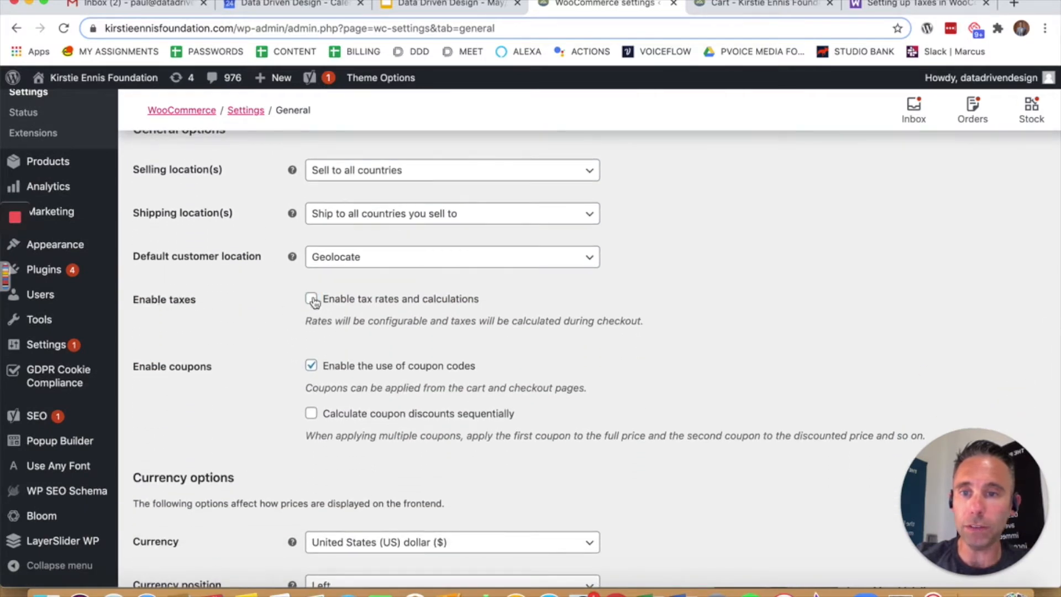
scroll("down", 3)
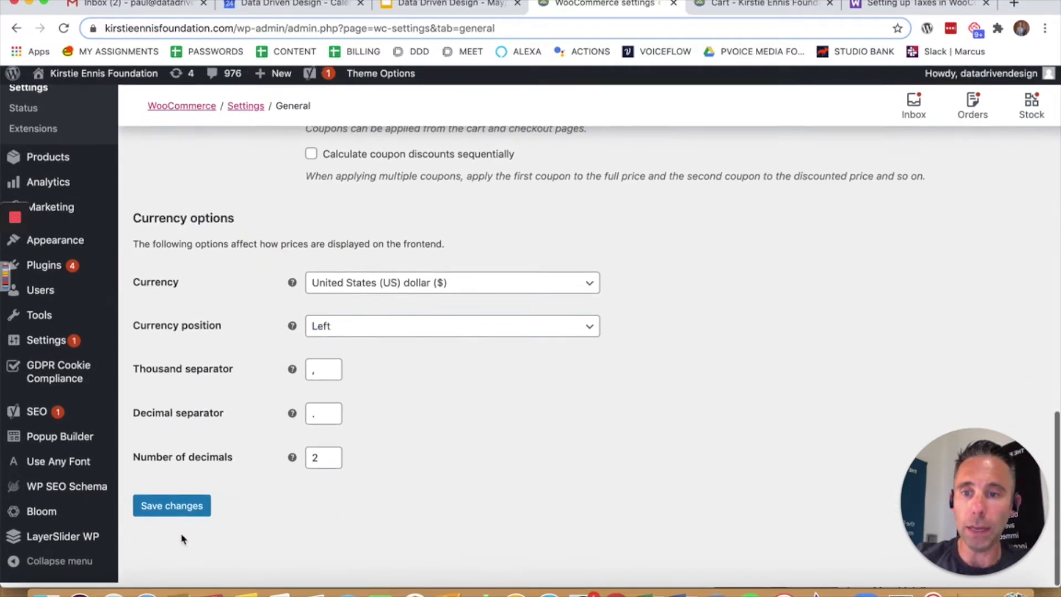
left_click(171, 505)
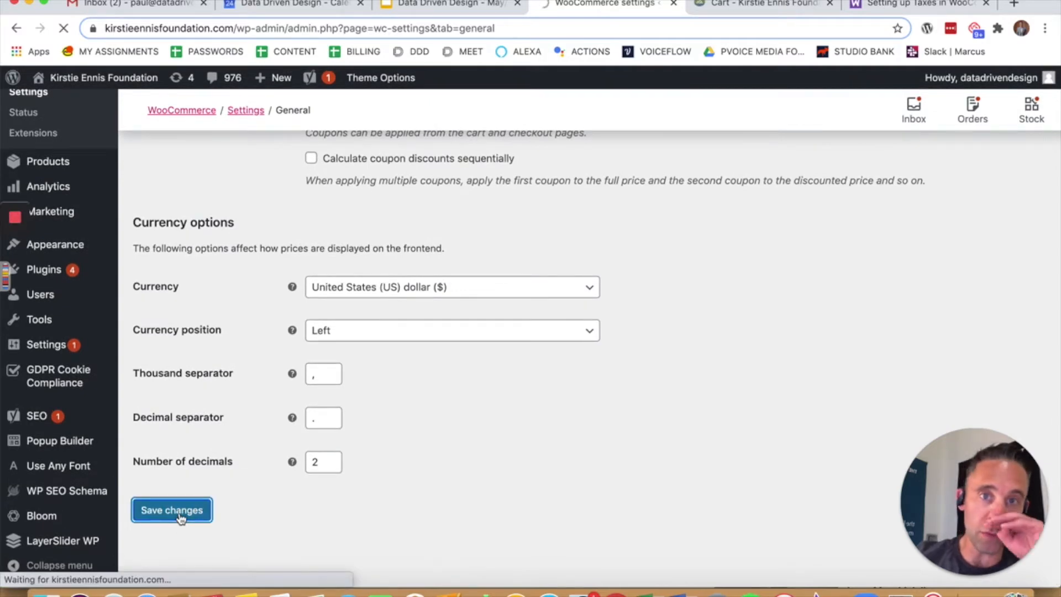
left_click(172, 509)
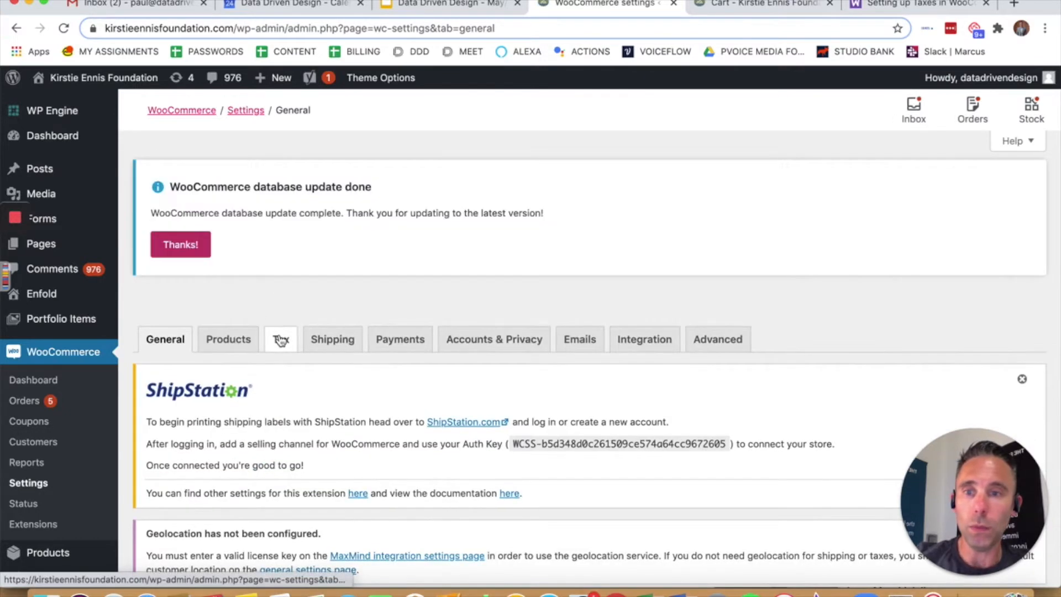
Set prices as exclusive of tax and tax based on customer shipping address, then save the Tax options.
left_click(280, 339)
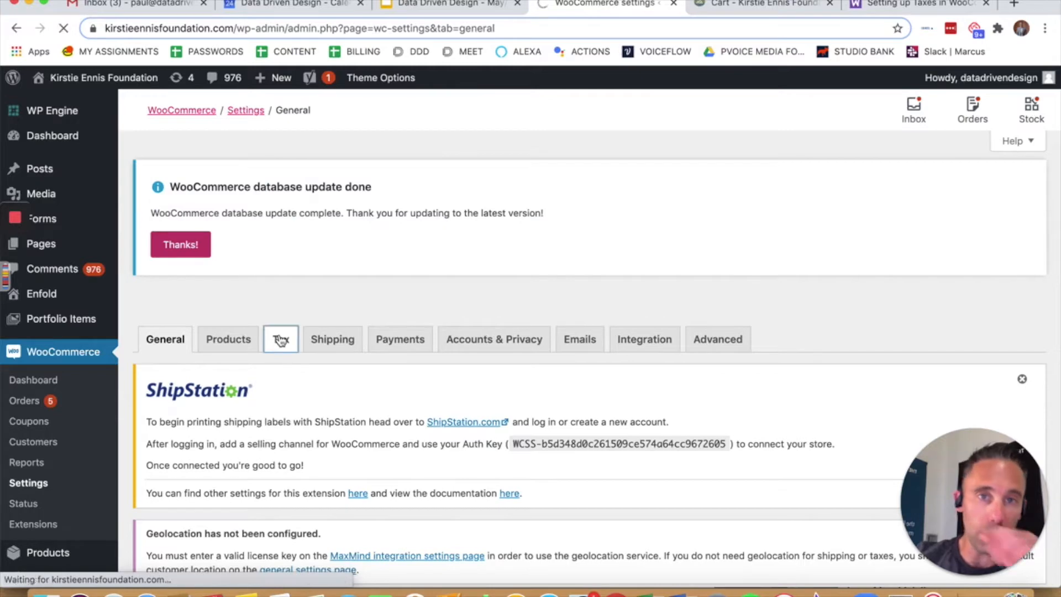
left_click(279, 339)
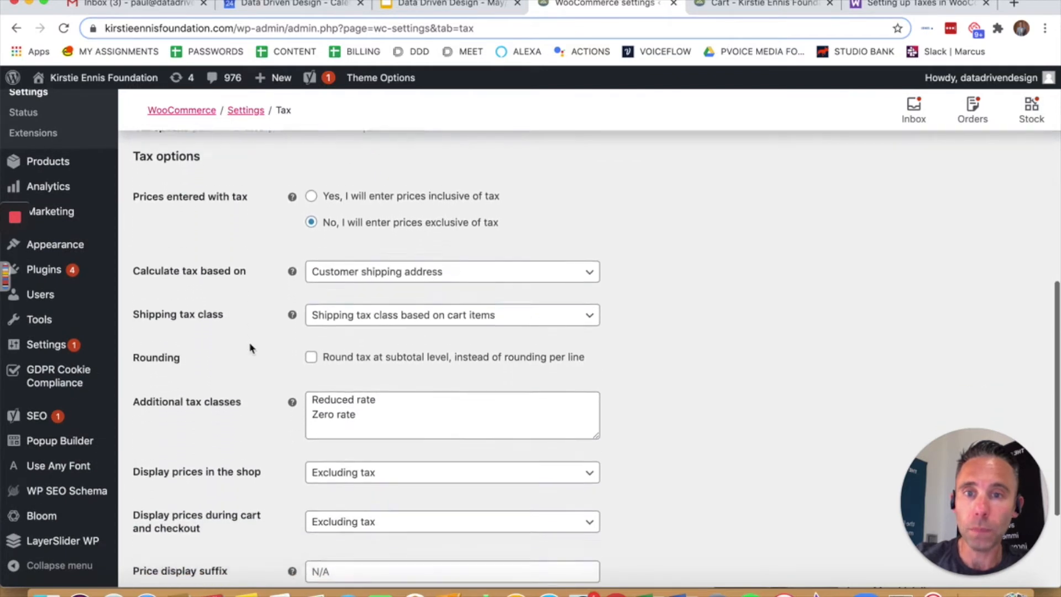
scroll("down", 3)
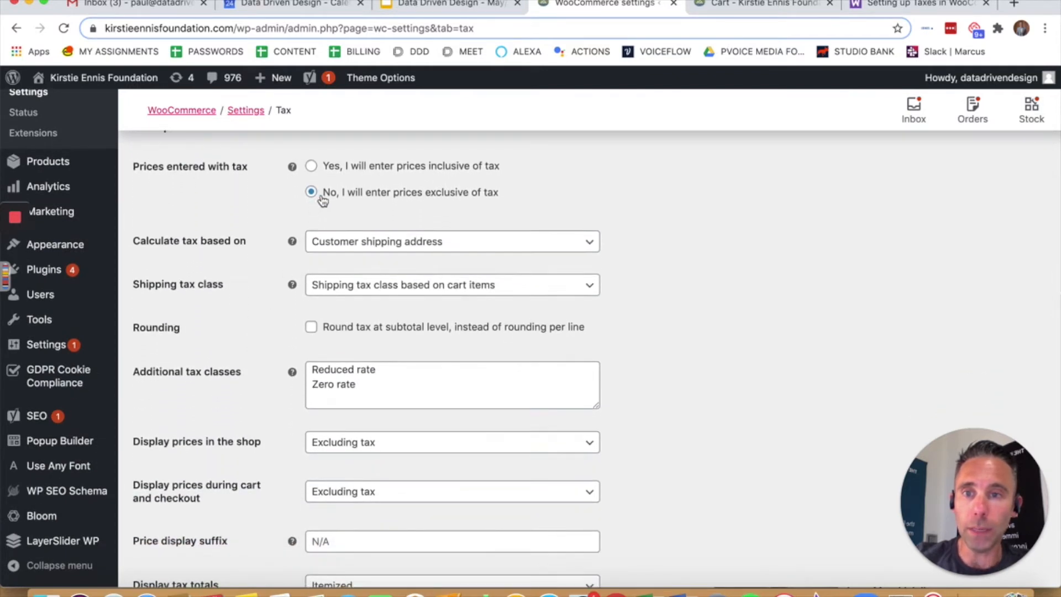
scroll("down", 3)
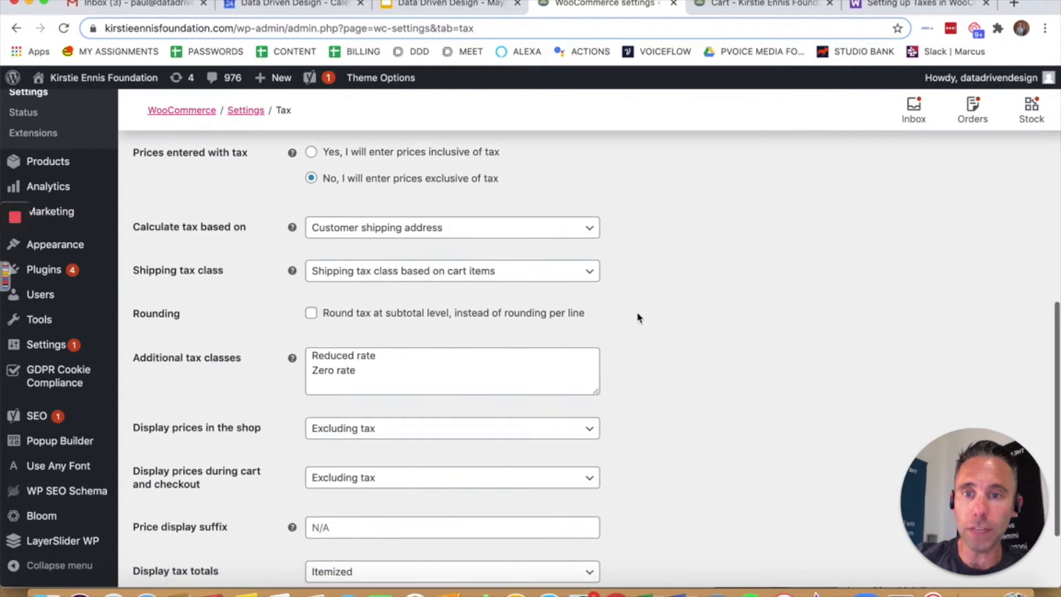
scroll("down", 3)
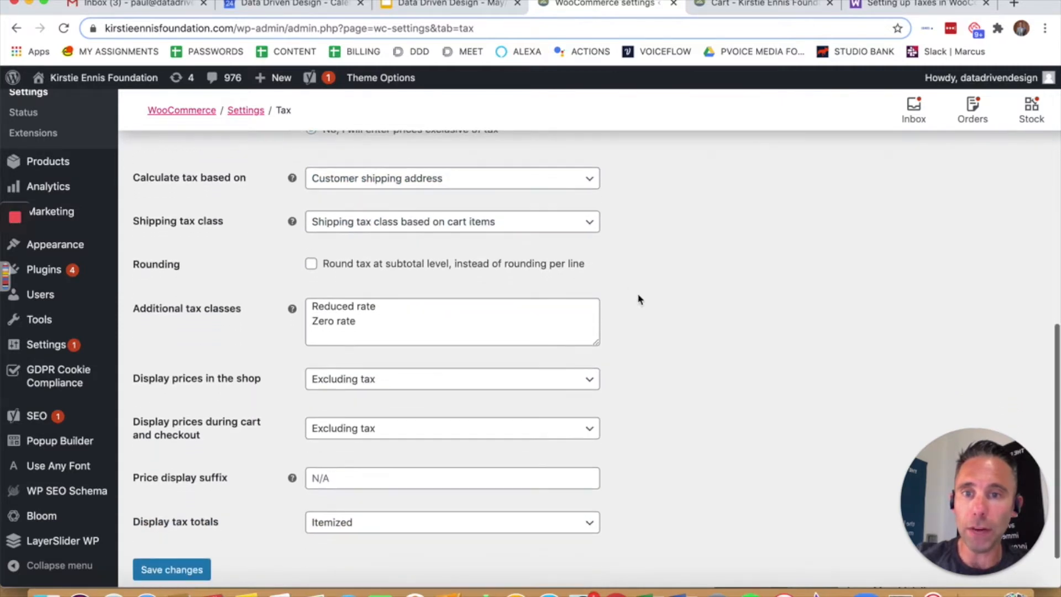
scroll("down", 3)
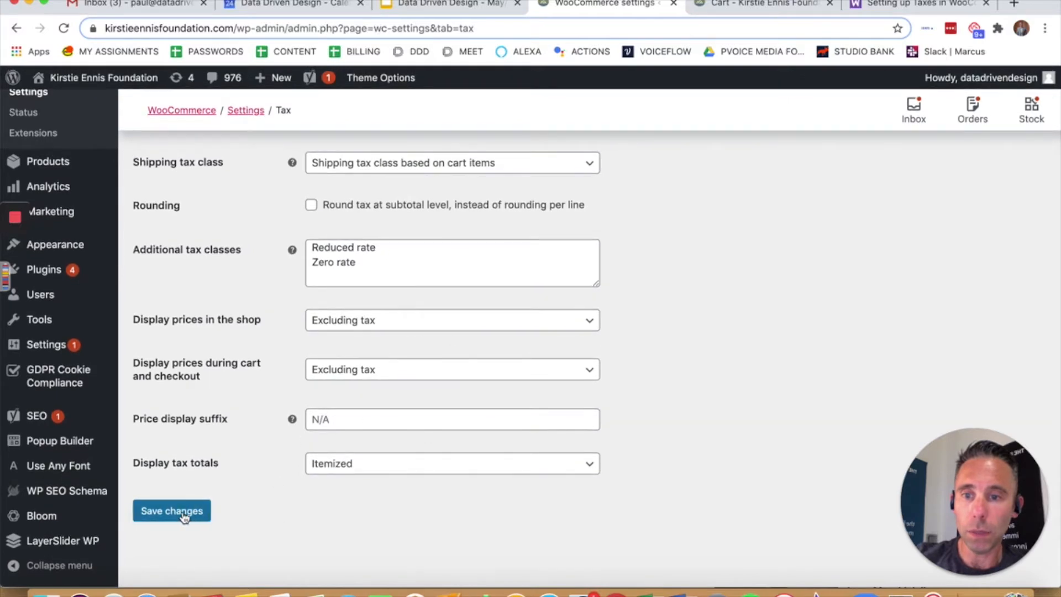
left_click(171, 511)
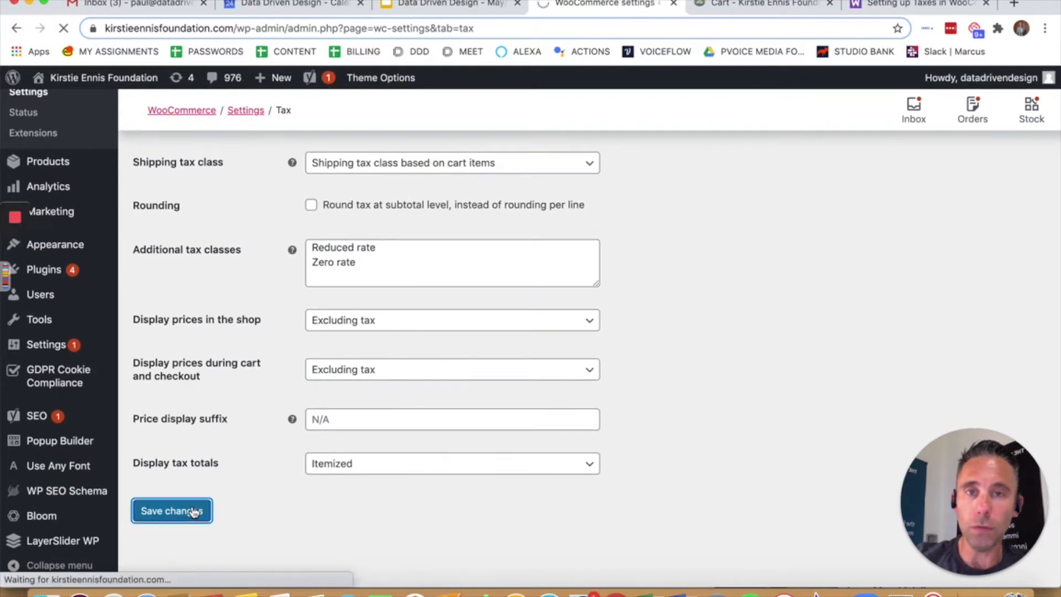
left_click(171, 510)
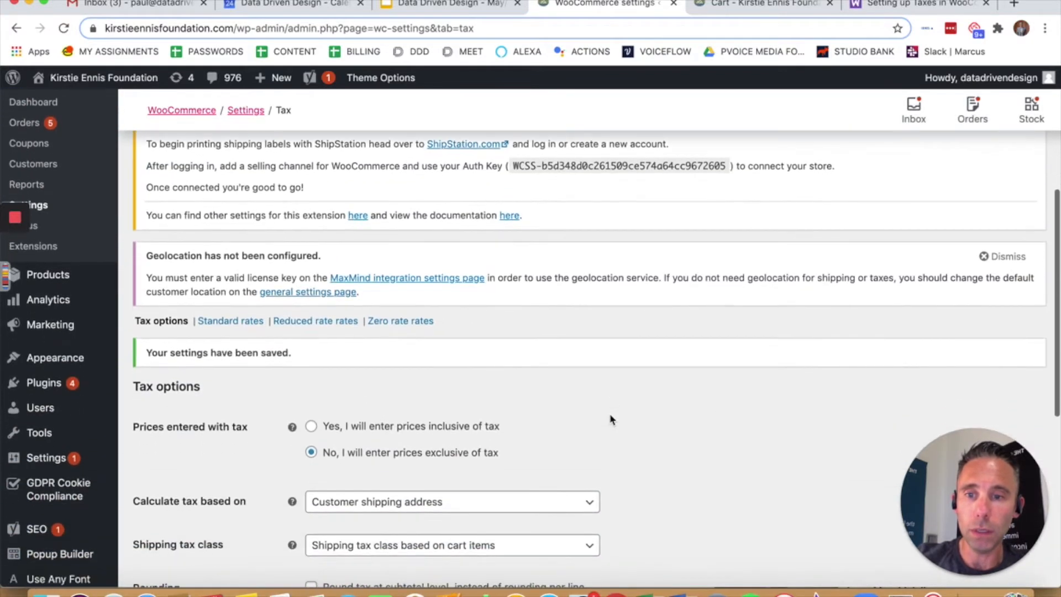
Save the remaining tax display options and head to the Standard rates table.
scroll("down", 3)
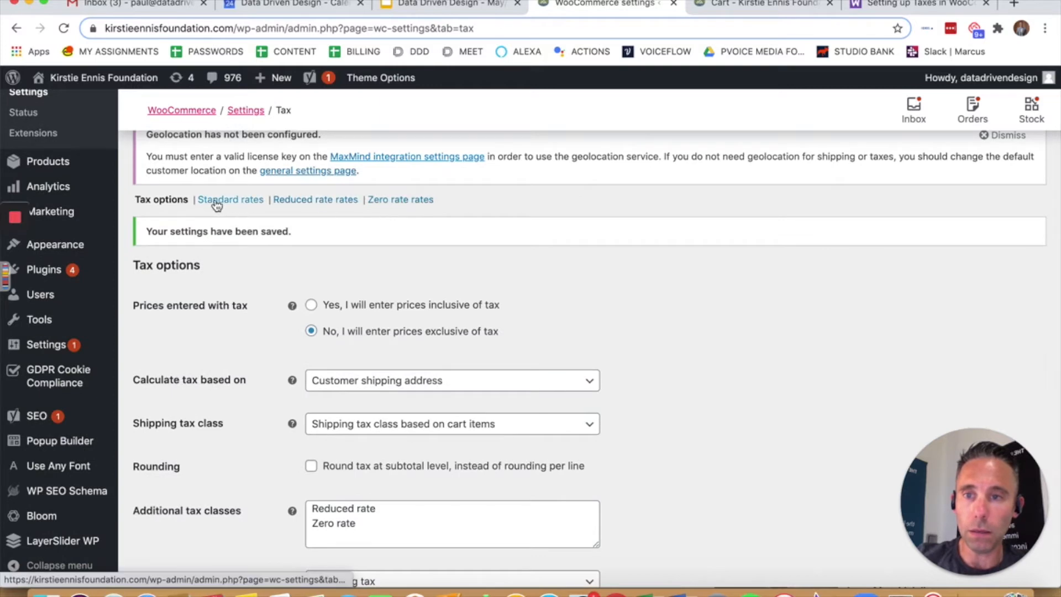
scroll("down", 3)
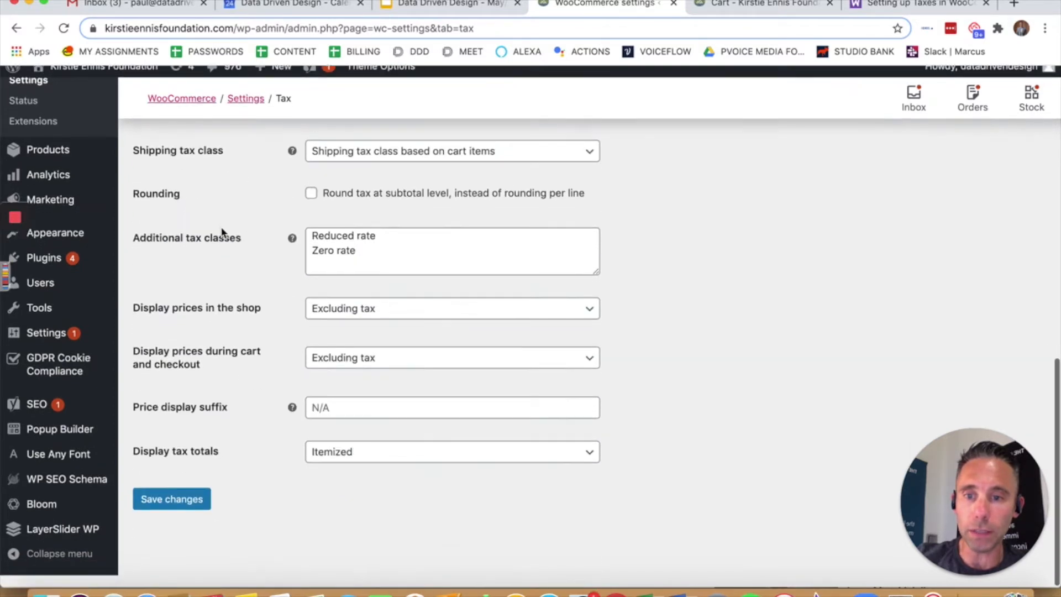
left_click(172, 499)
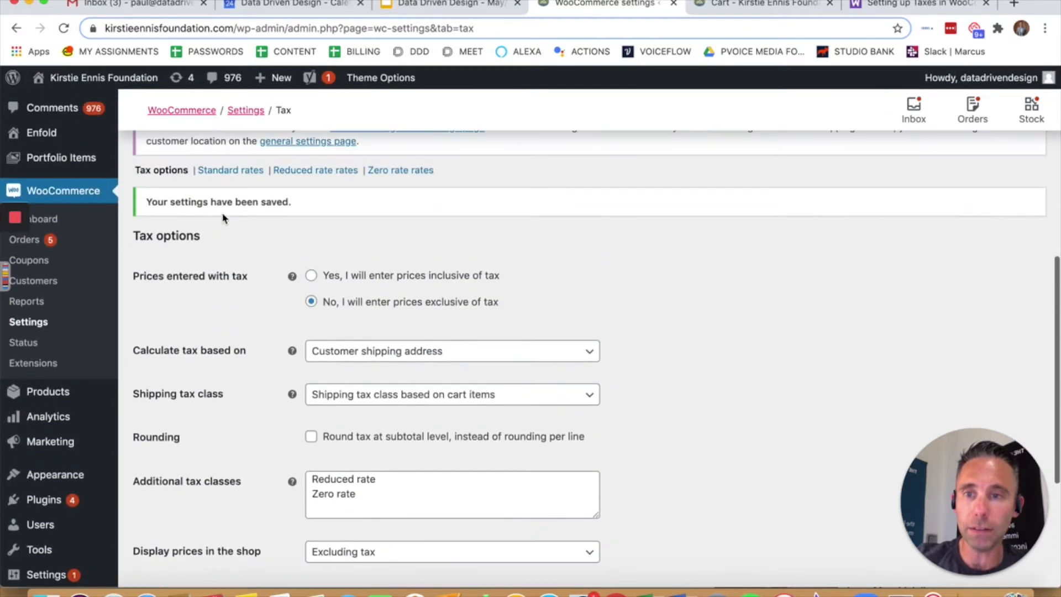
left_click(230, 170)
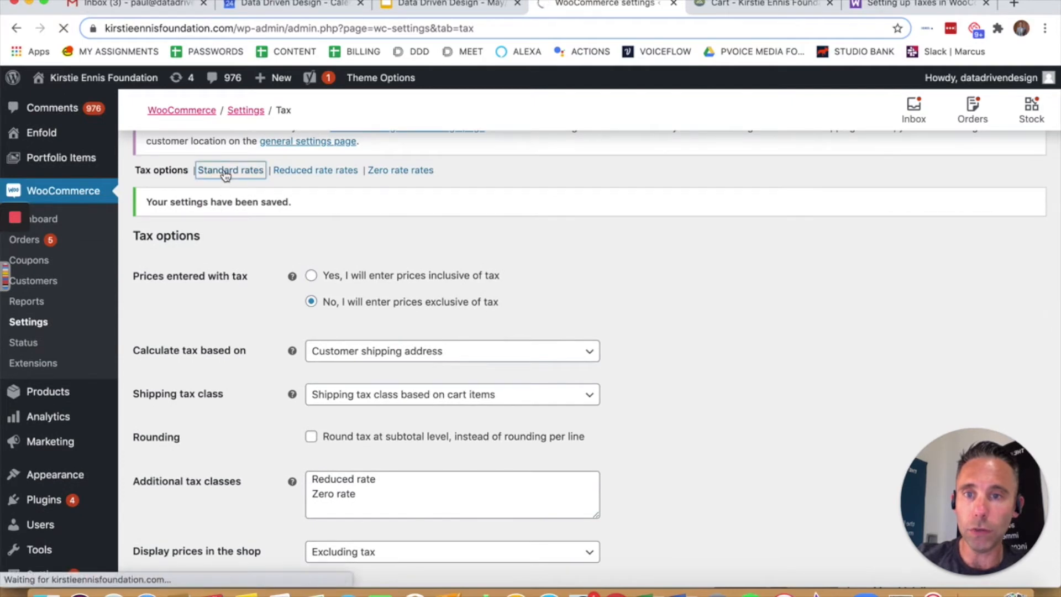
Remove the blank placeholder row from the Standard tax rates table.
left_click(230, 170)
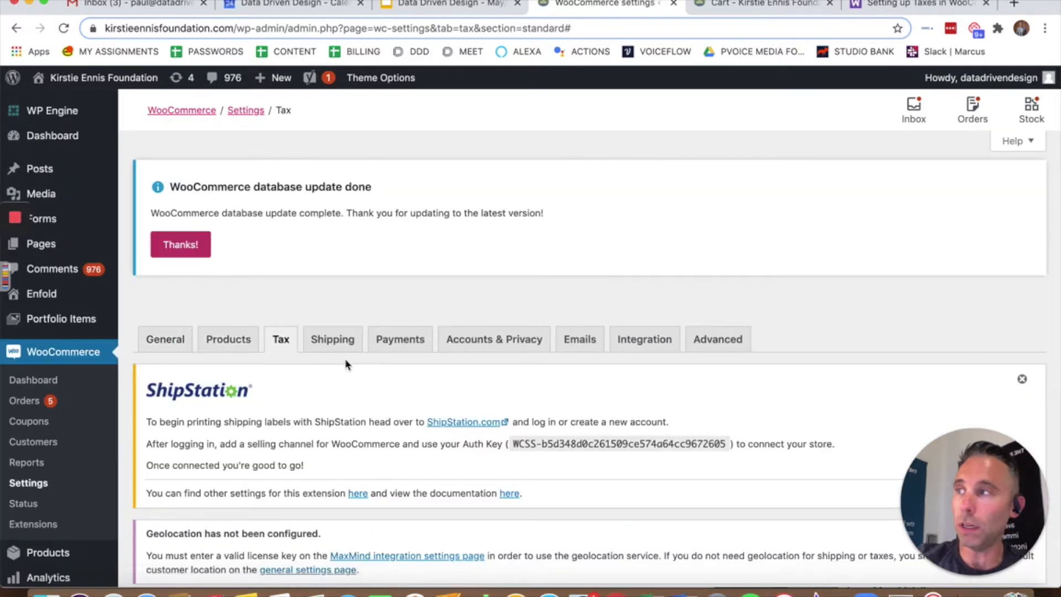
mouse_move(370, 369)
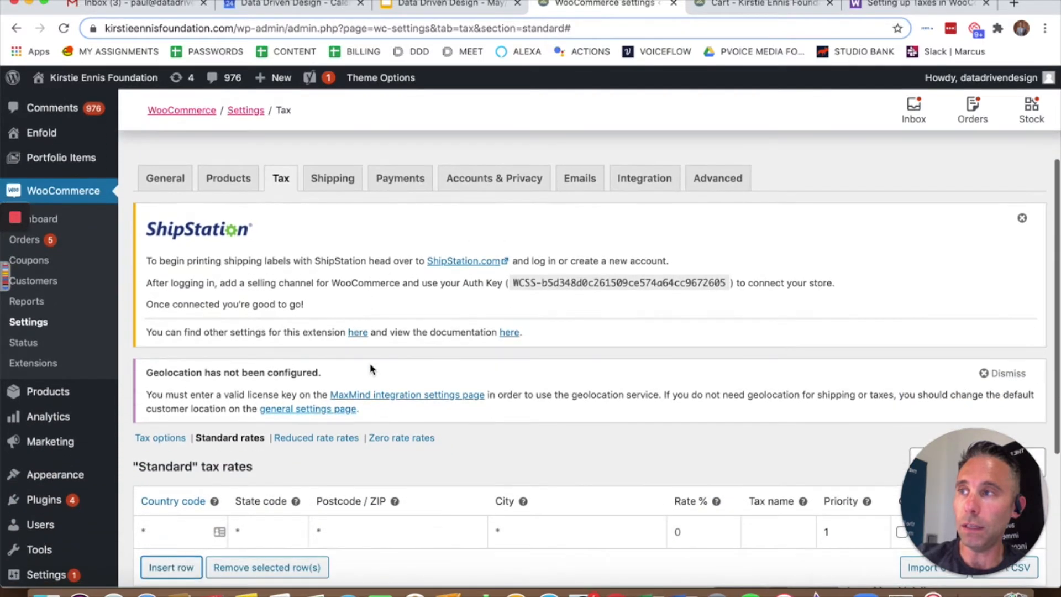
scroll("down", 3)
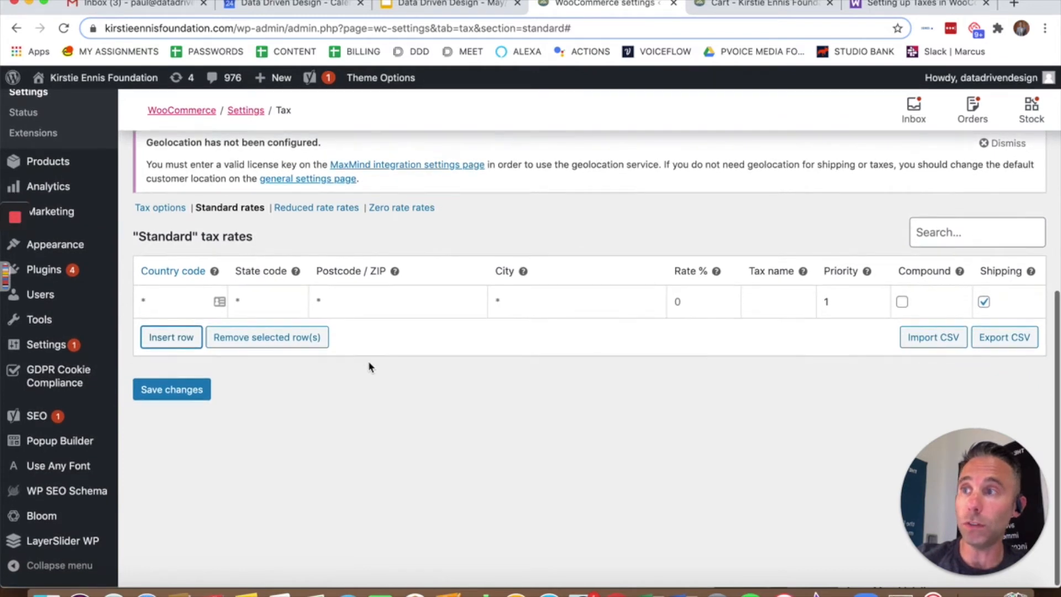
left_click(266, 337)
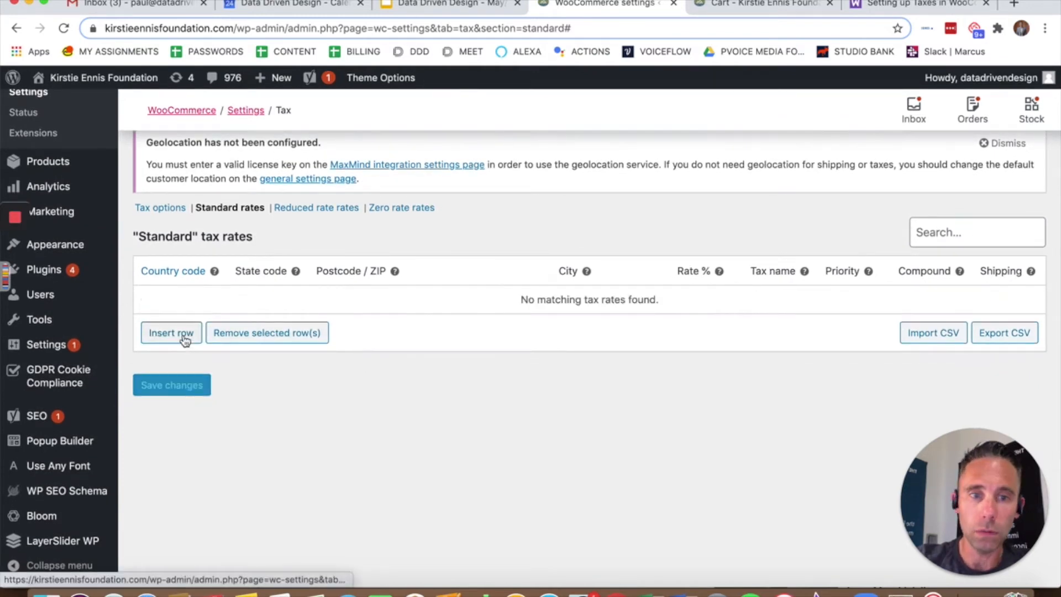
Insert a standard rate for country US, state CO at 2.9% named Tax and save it.
left_click(170, 332)
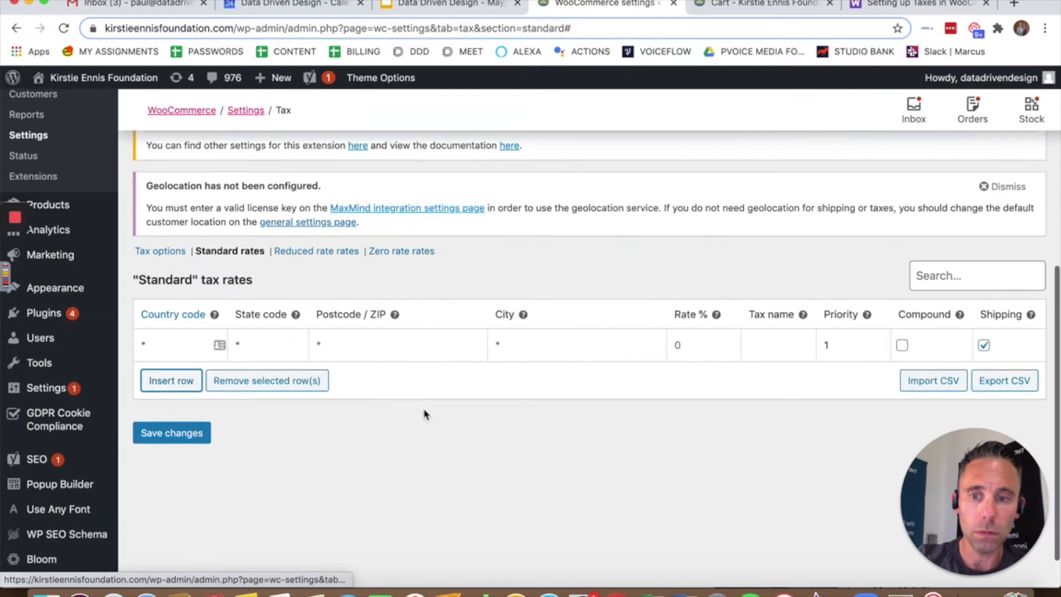
left_click(176, 345)
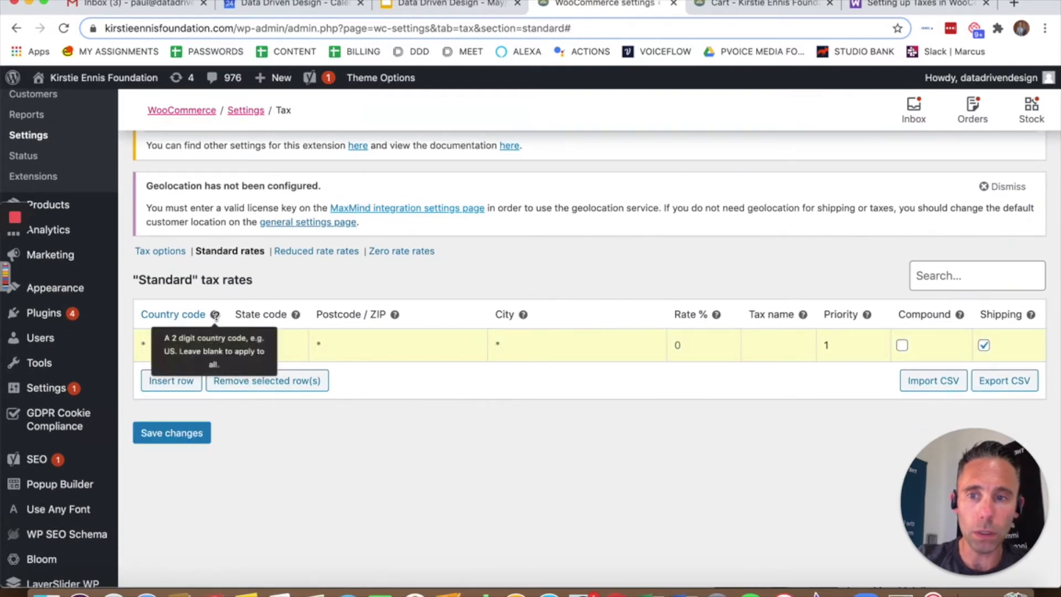
left_click(178, 345)
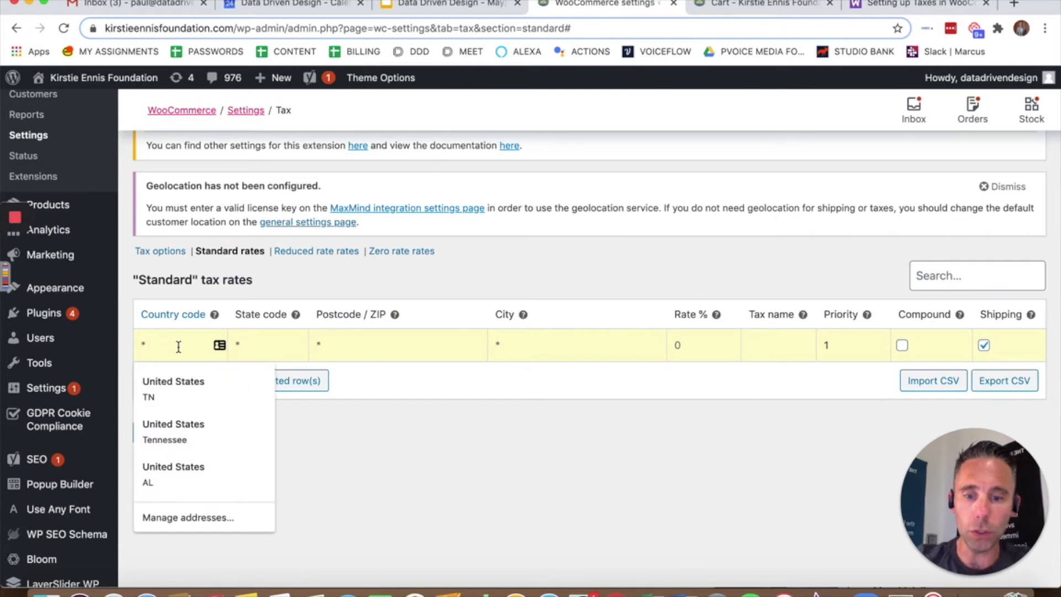
type("U.S.")
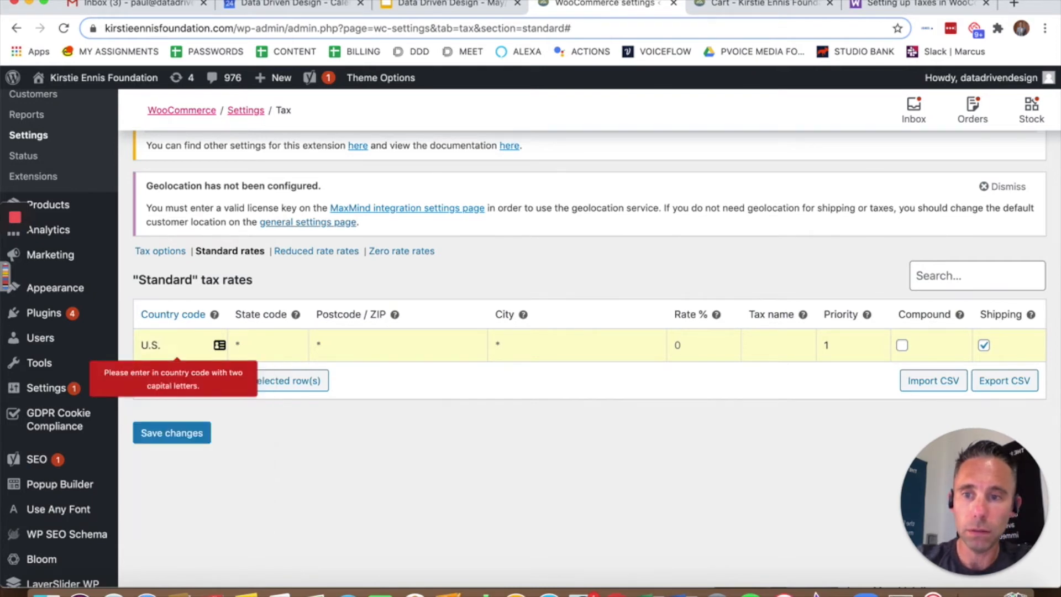
type("US")
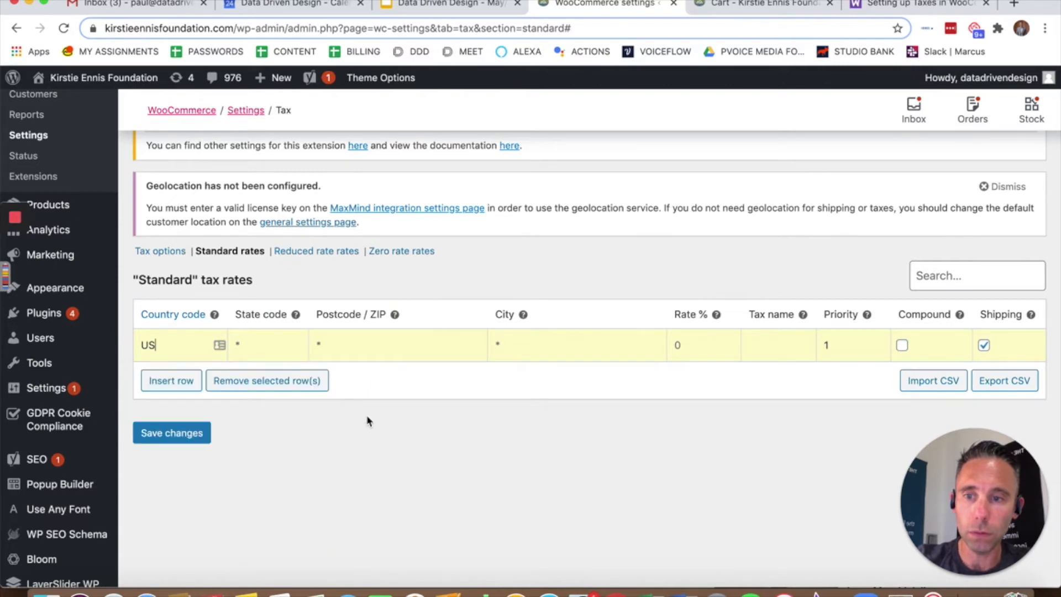
left_click(268, 345)
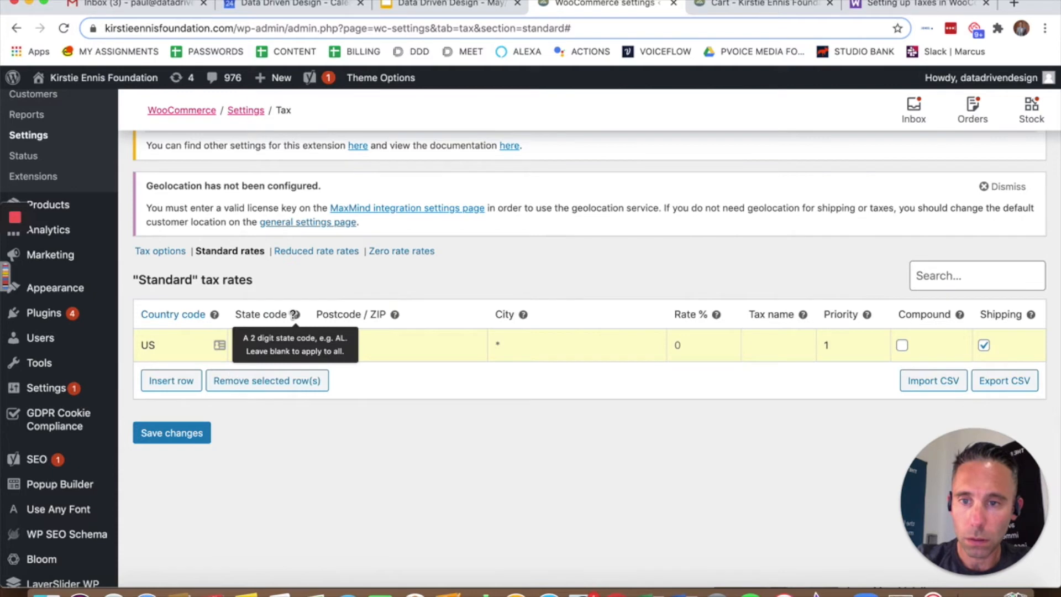
type("CO")
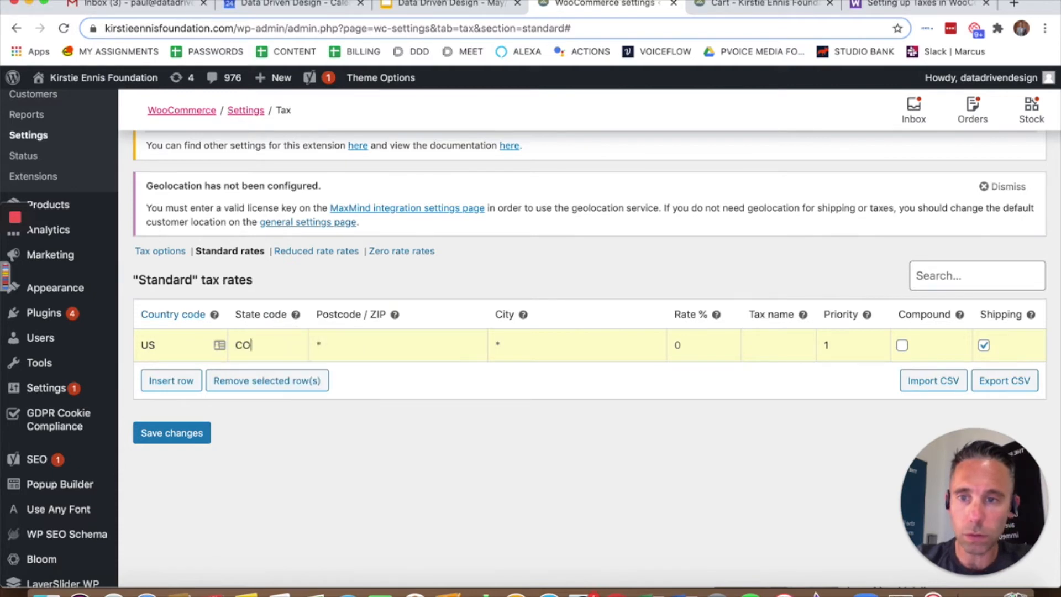
mouse_move(395, 313)
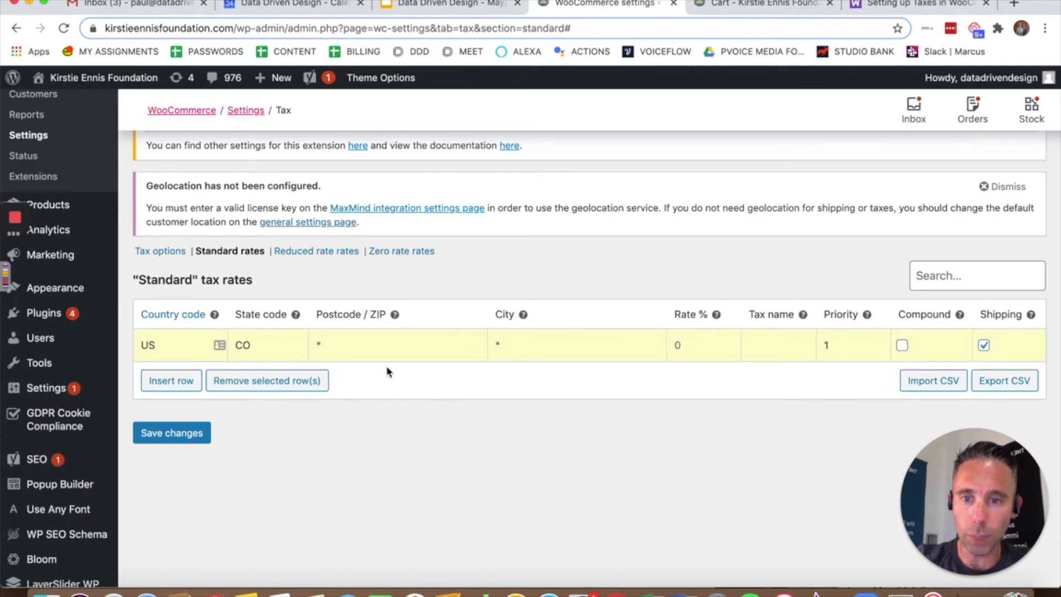
mouse_move(325, 444)
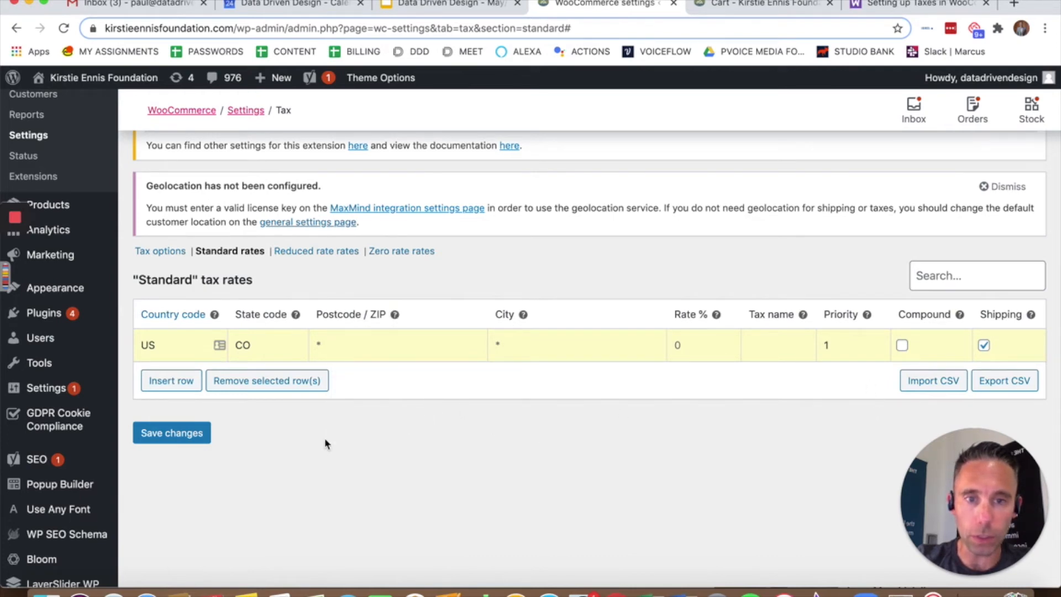
type("2.9")
type("Tax")
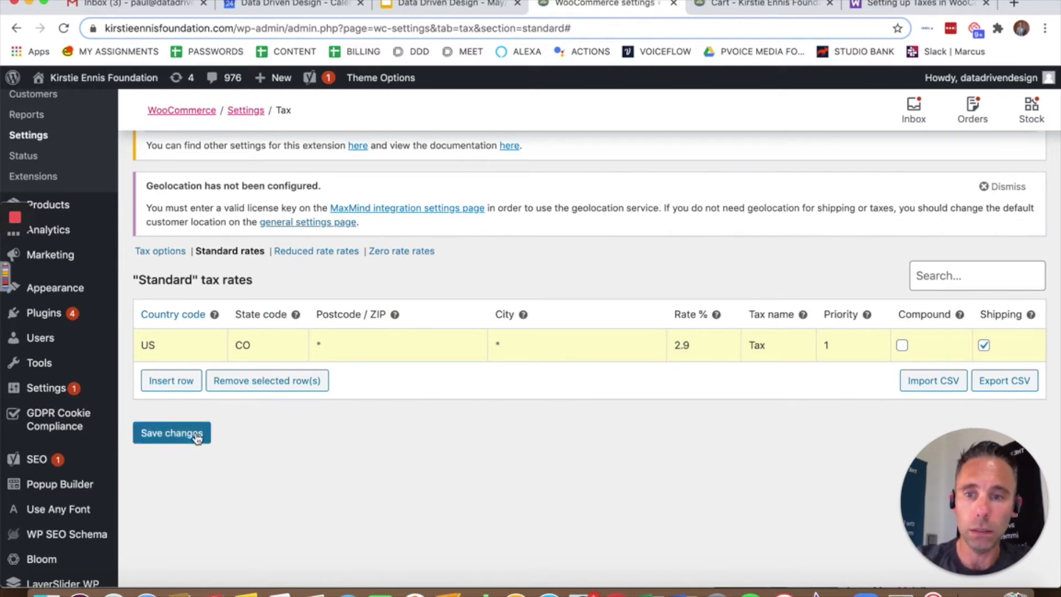
left_click(171, 432)
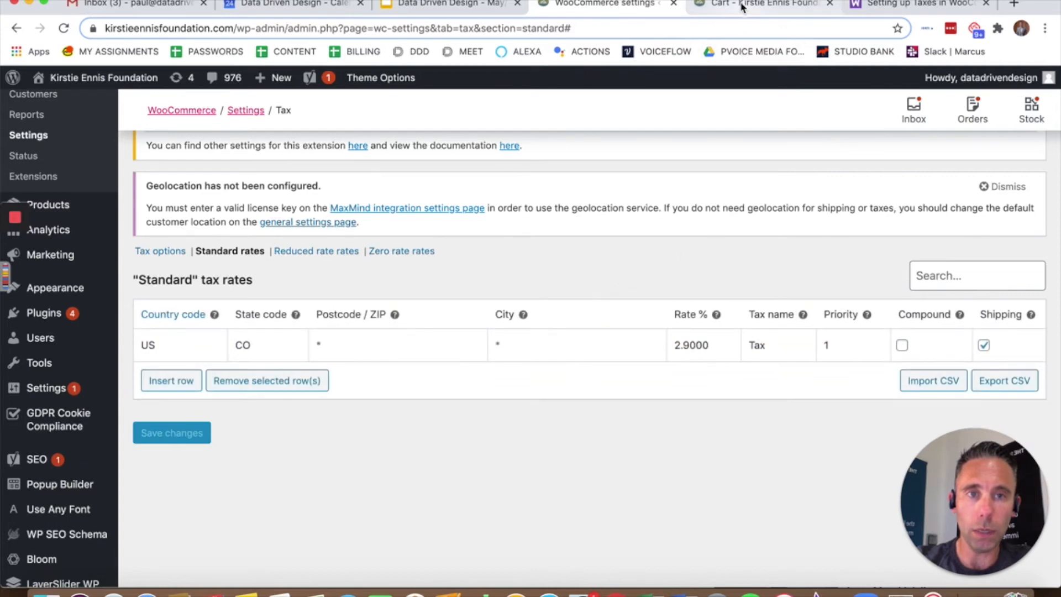
mouse_move(763, 4)
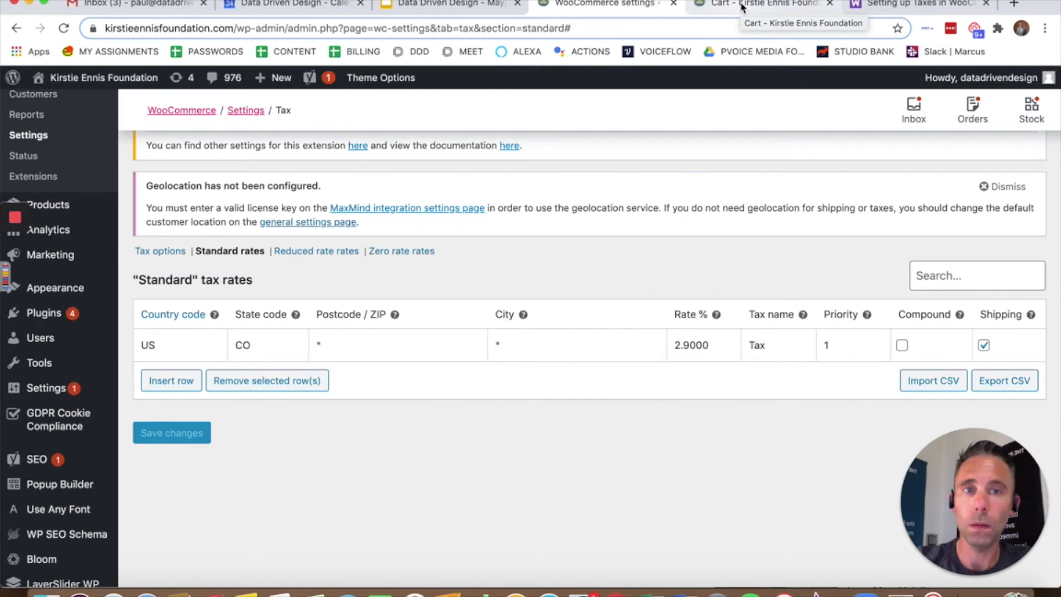
Return to the cart page showing $1.02 tax and a $36.02 total.
left_click(764, 5)
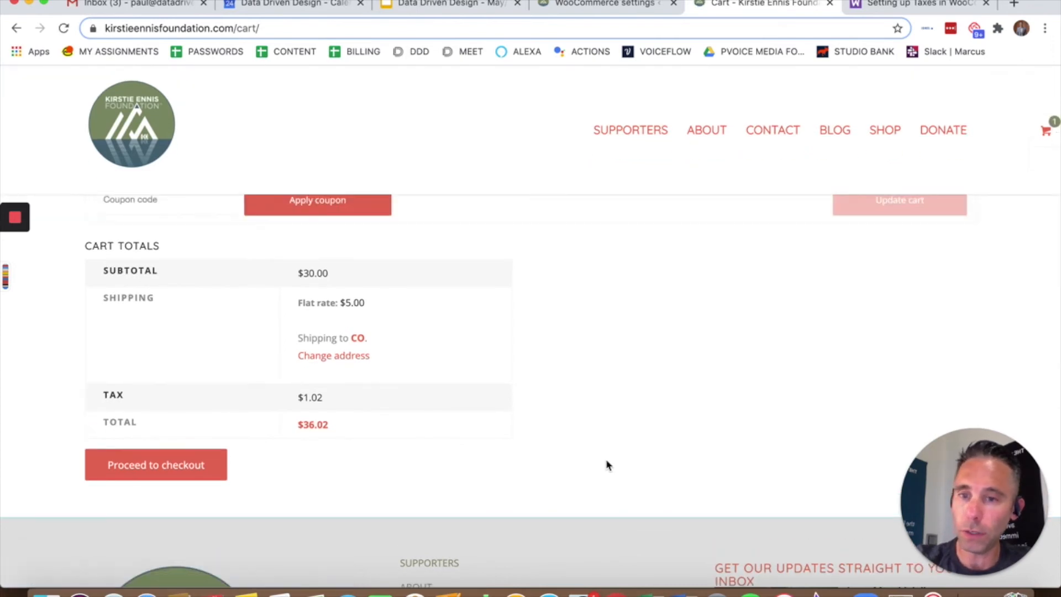
mouse_move(614, 399)
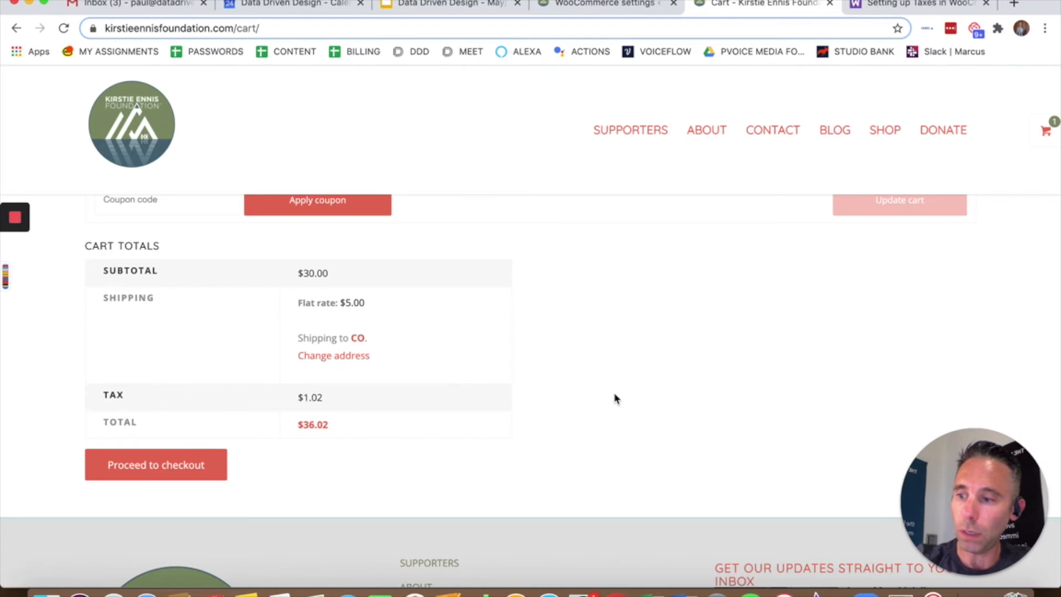